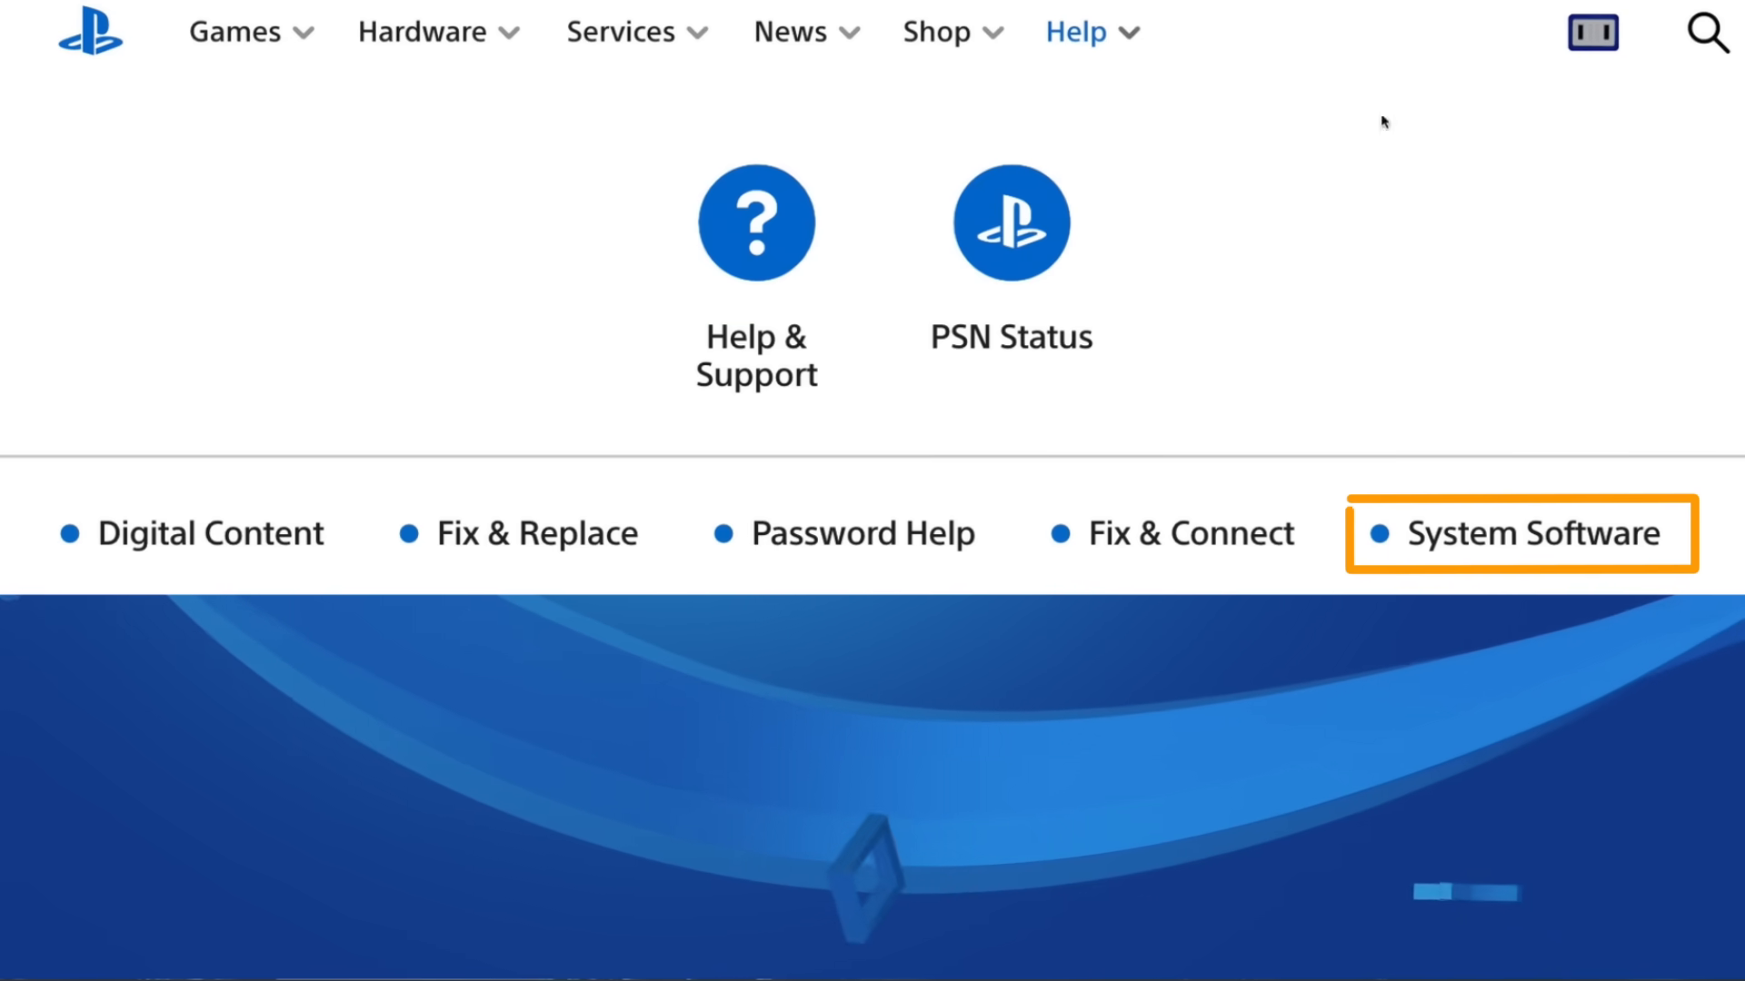
- Reach the System Software Files page from the Help menu and bring the console list into view
left_click(1518, 534)
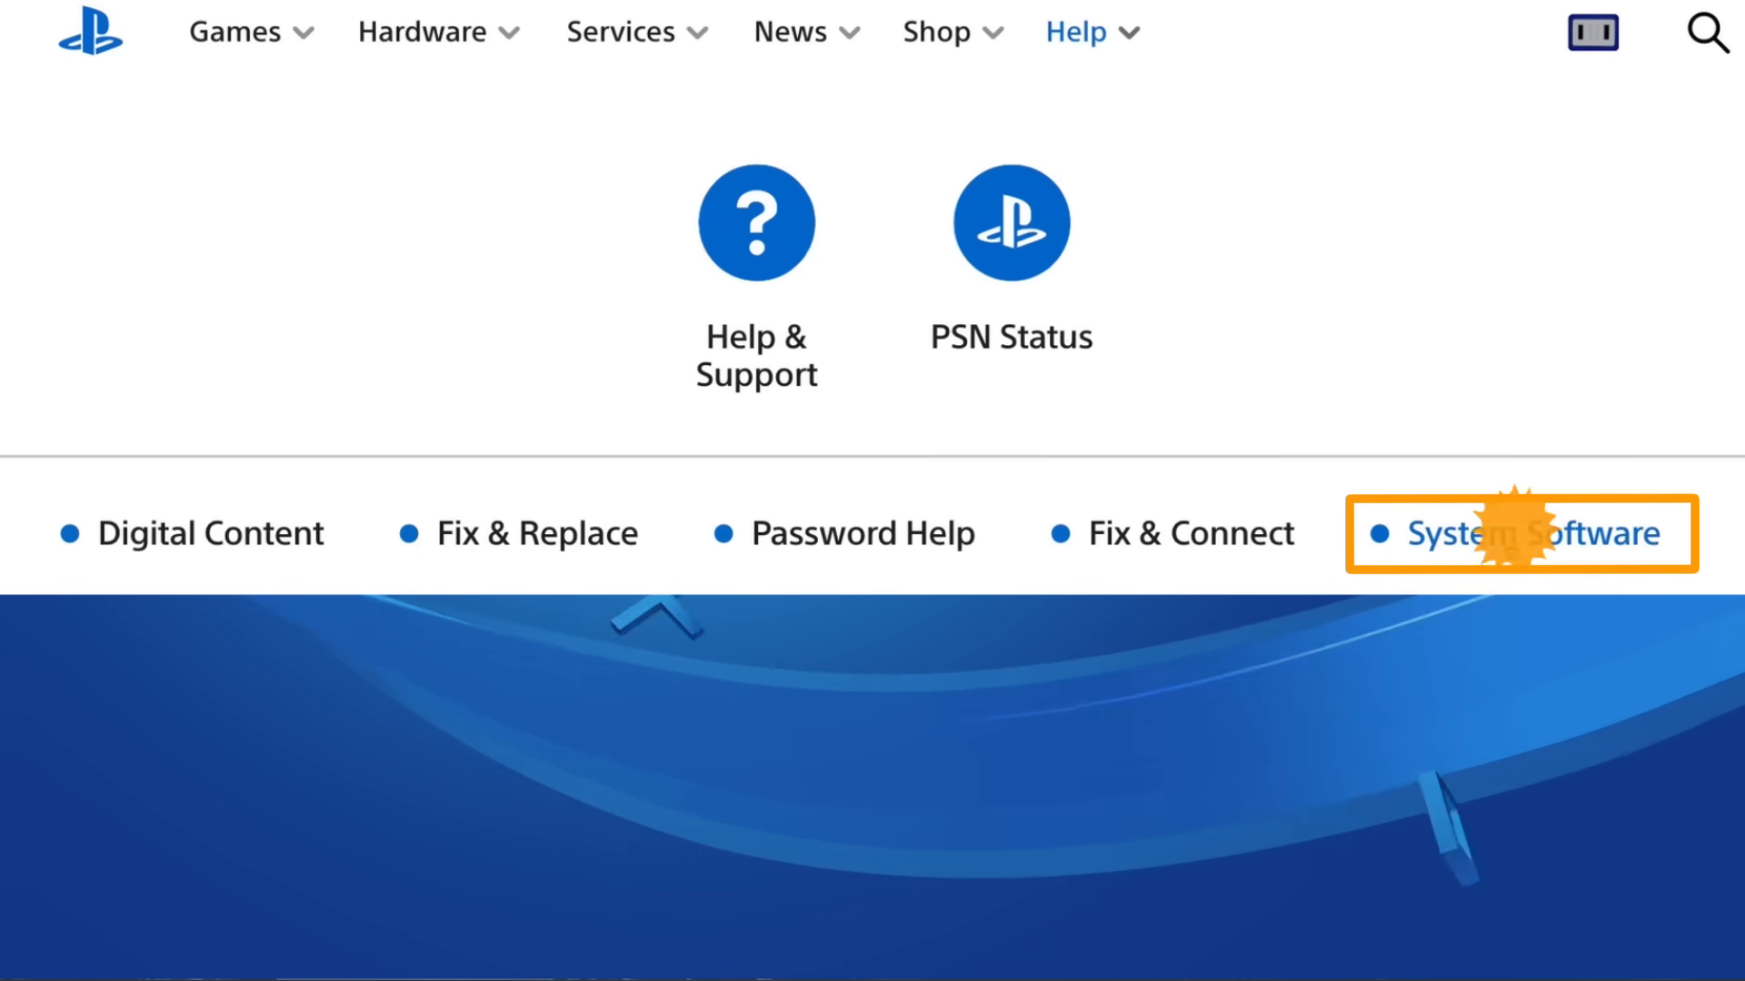
left_click(1519, 532)
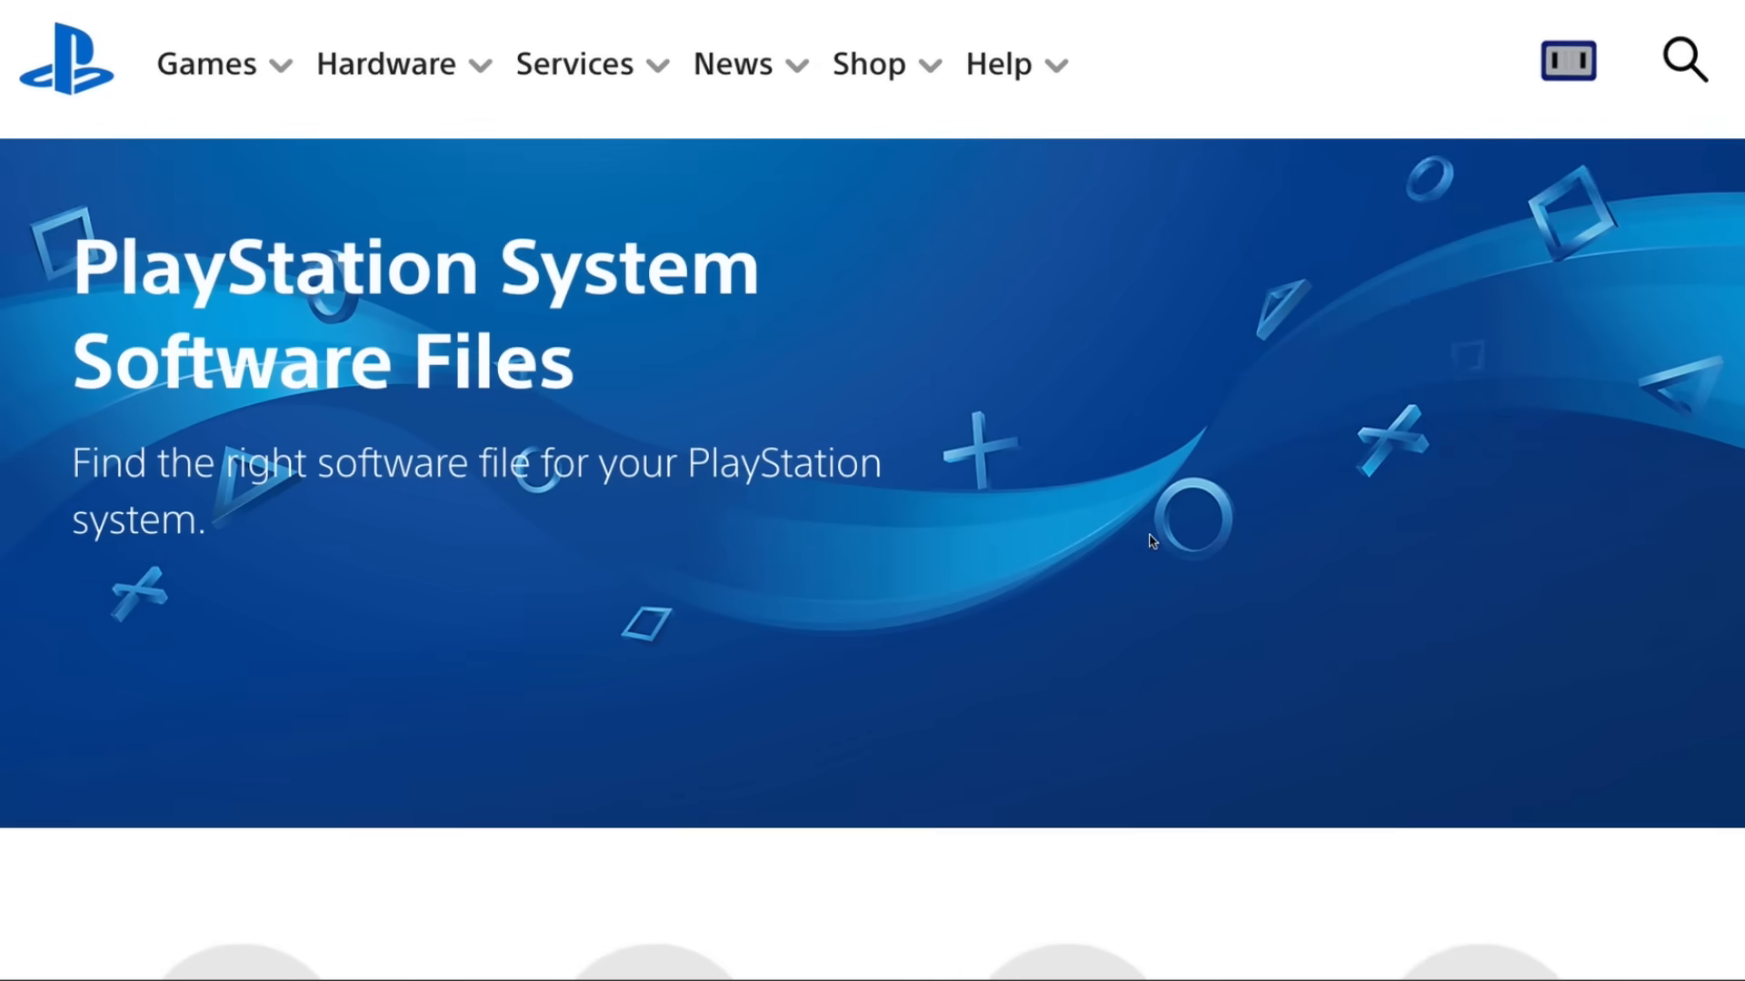
scroll("down", 3)
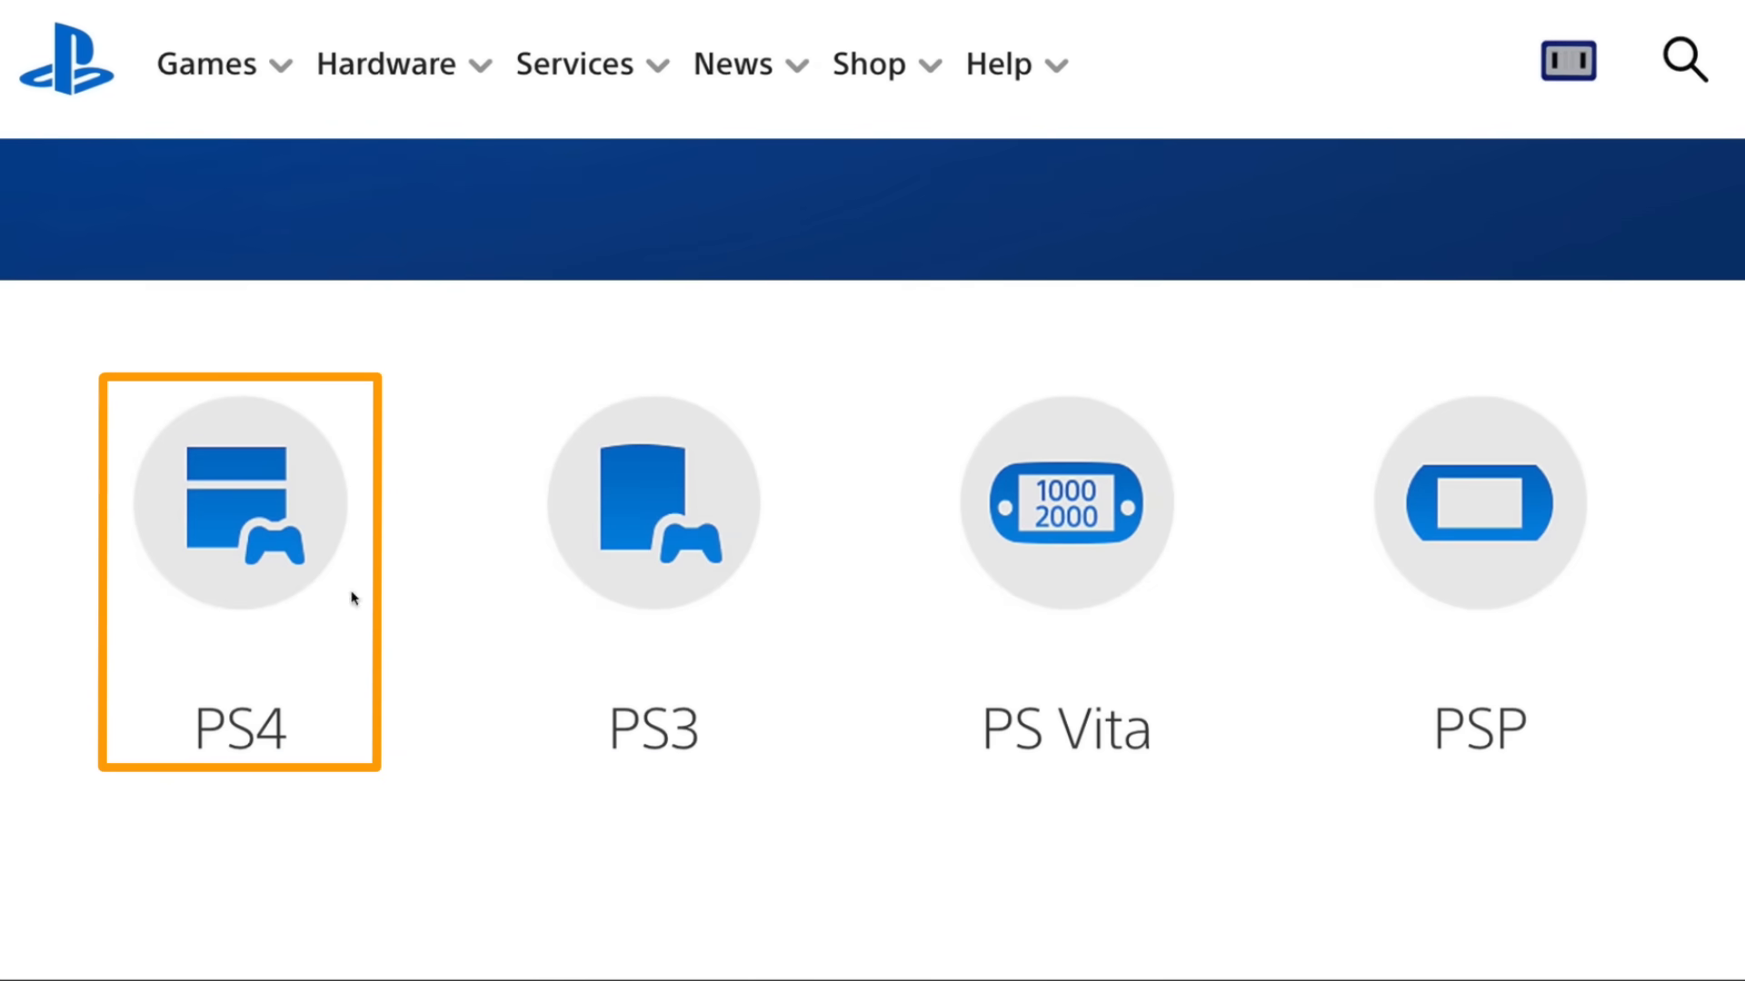
mouse_move(236, 592)
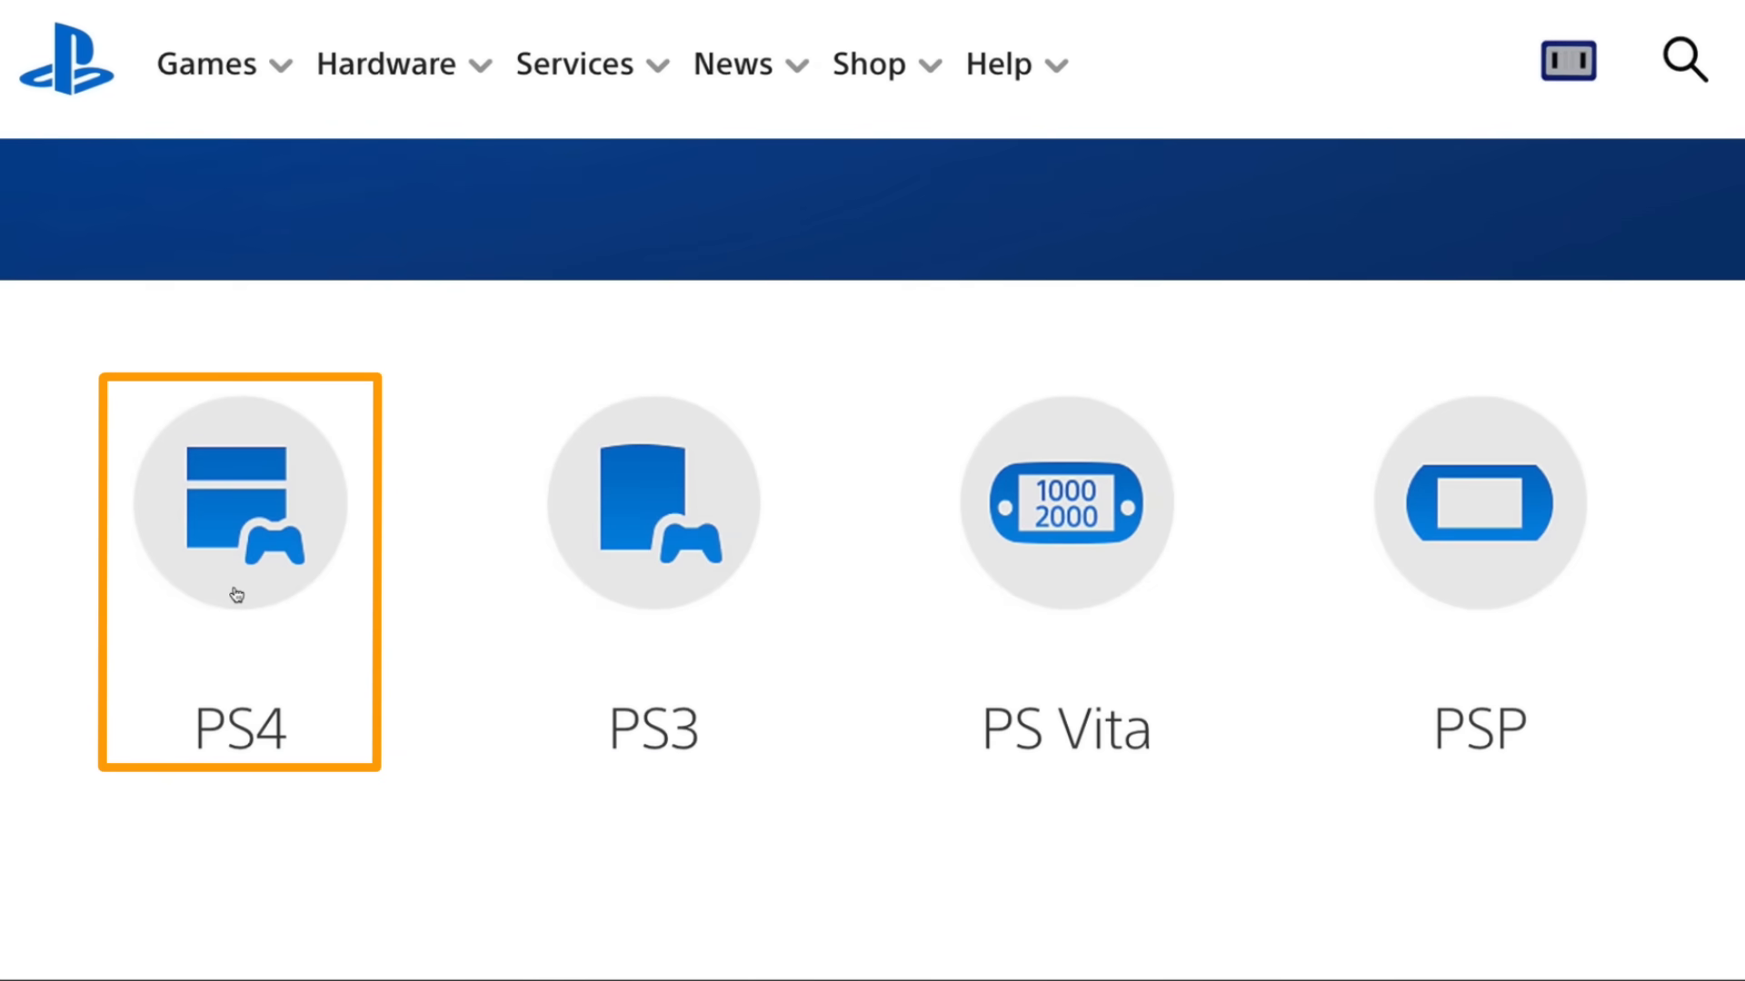
- Choose PS4 and bring the PS4 Complete System Software File section into view
left_click(240, 504)
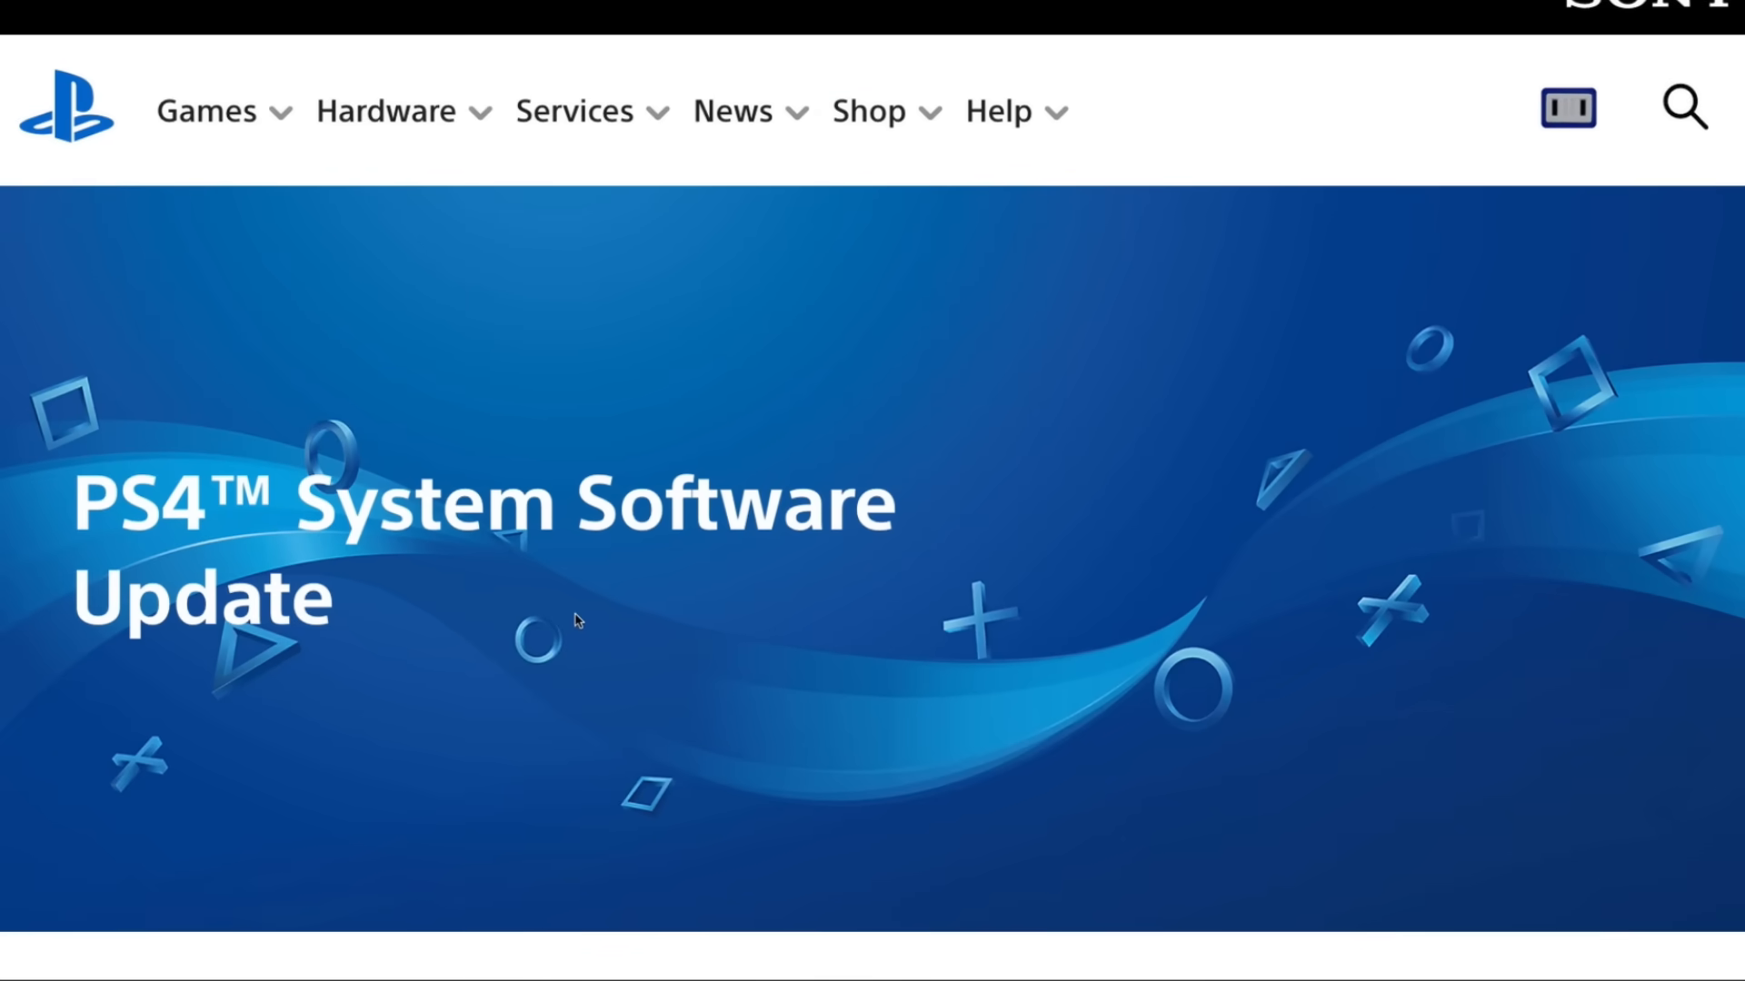
scroll("down", 3)
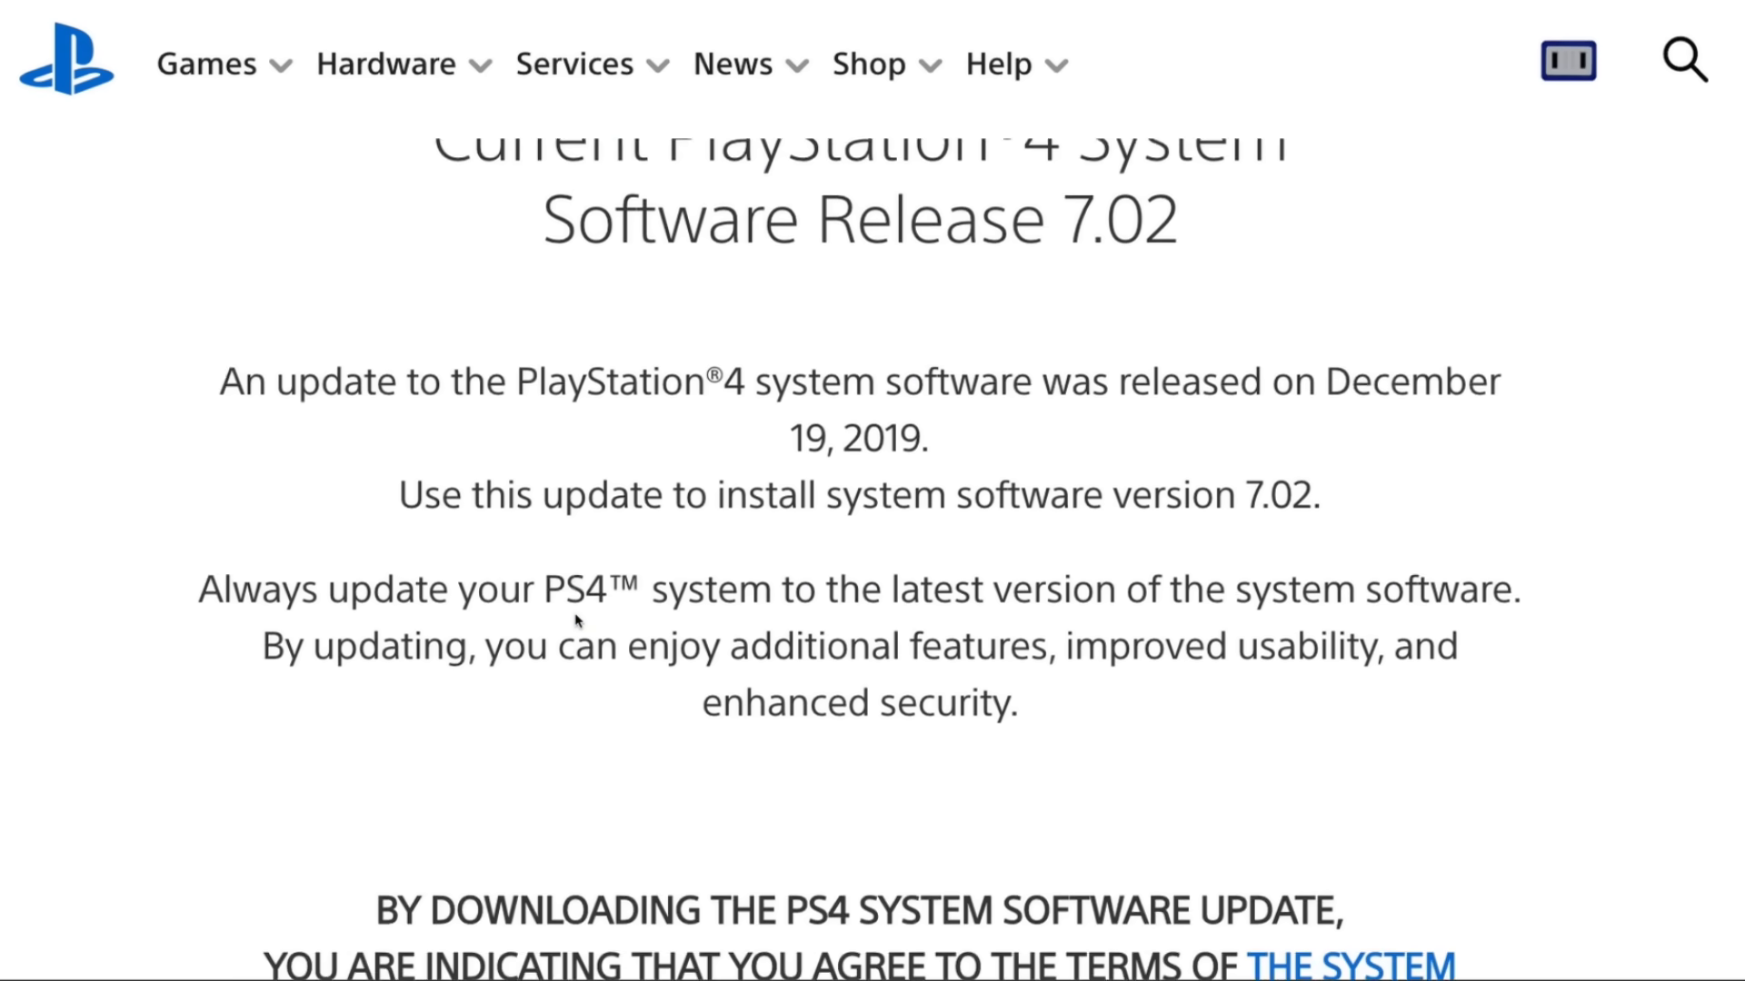
scroll("down", 3)
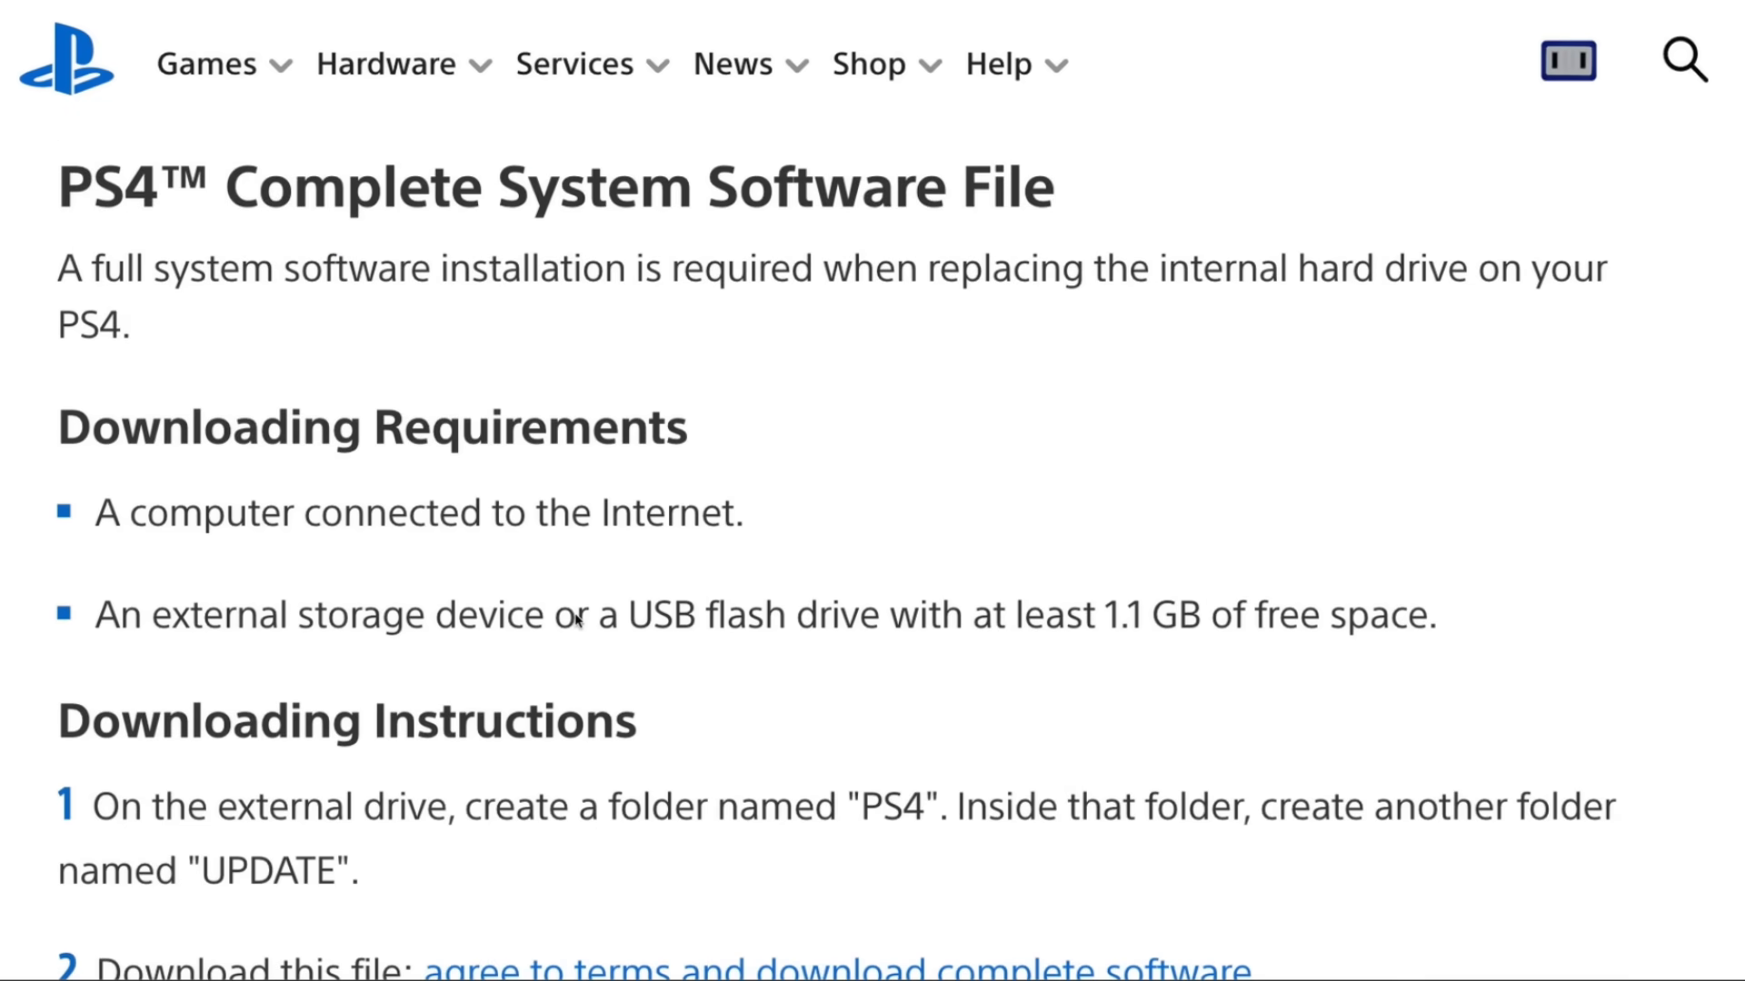
scroll("down", 3)
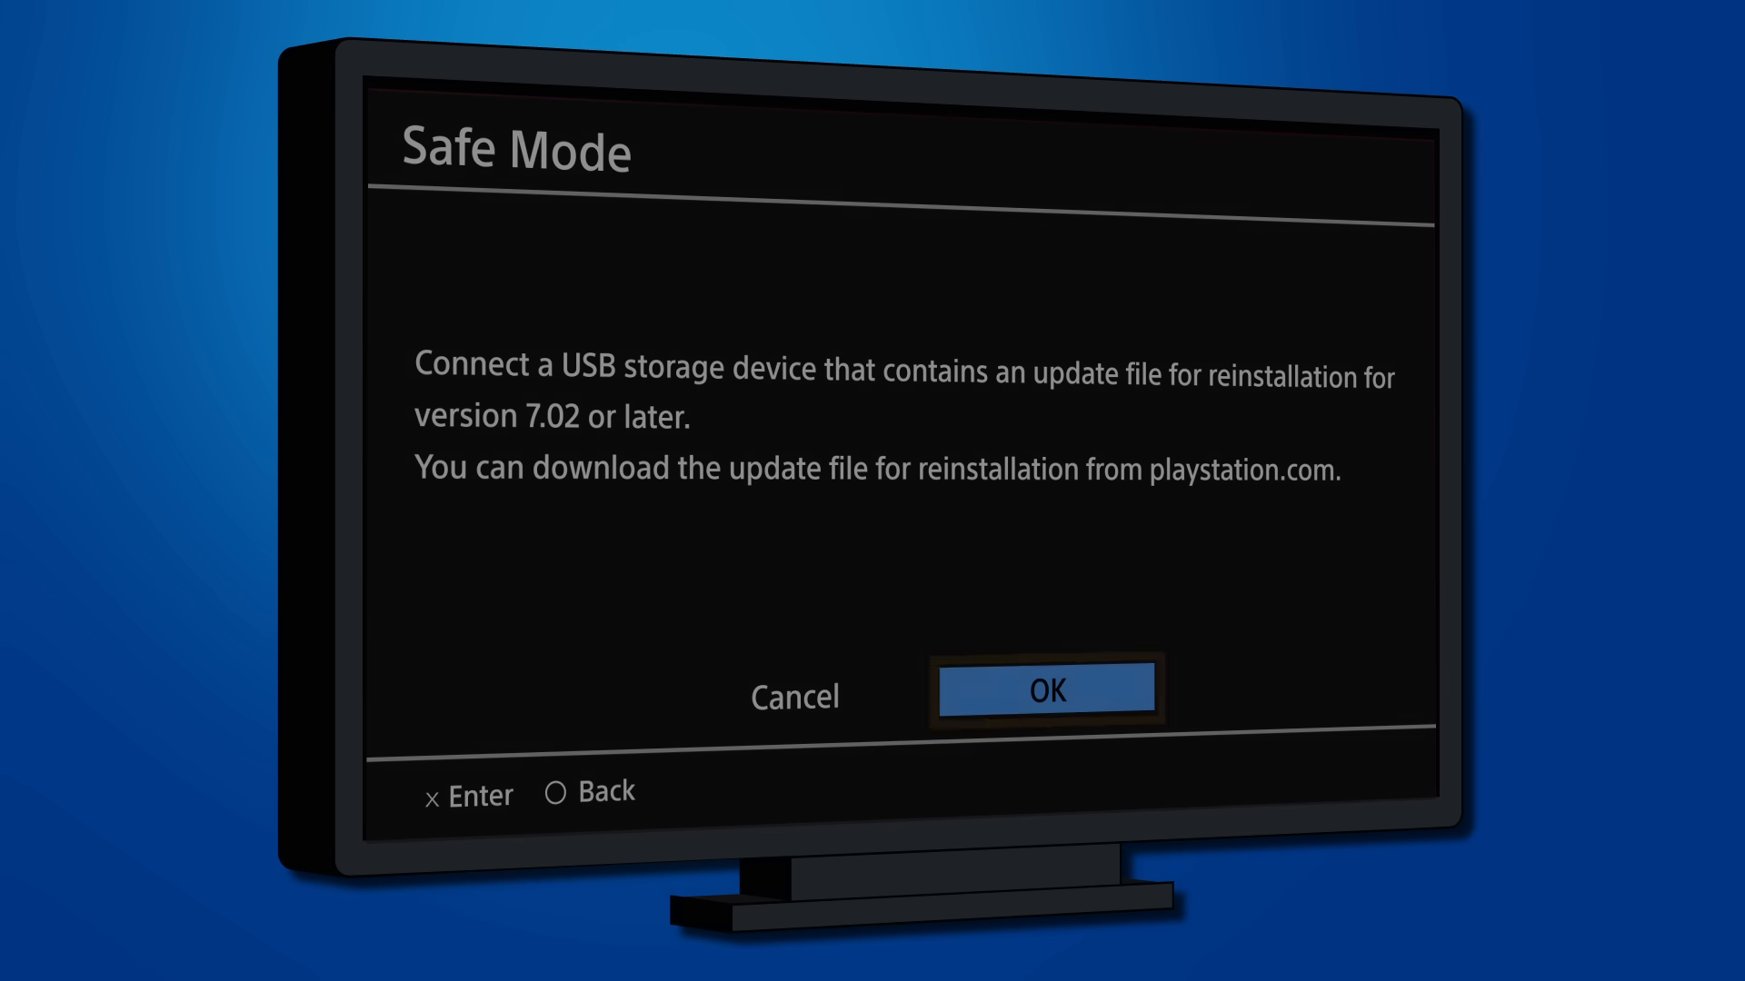
- Confirm the USB storage prompt with OK, ending in error SU-41350-3 'Cannot find the update file.'
left_click(1043, 689)
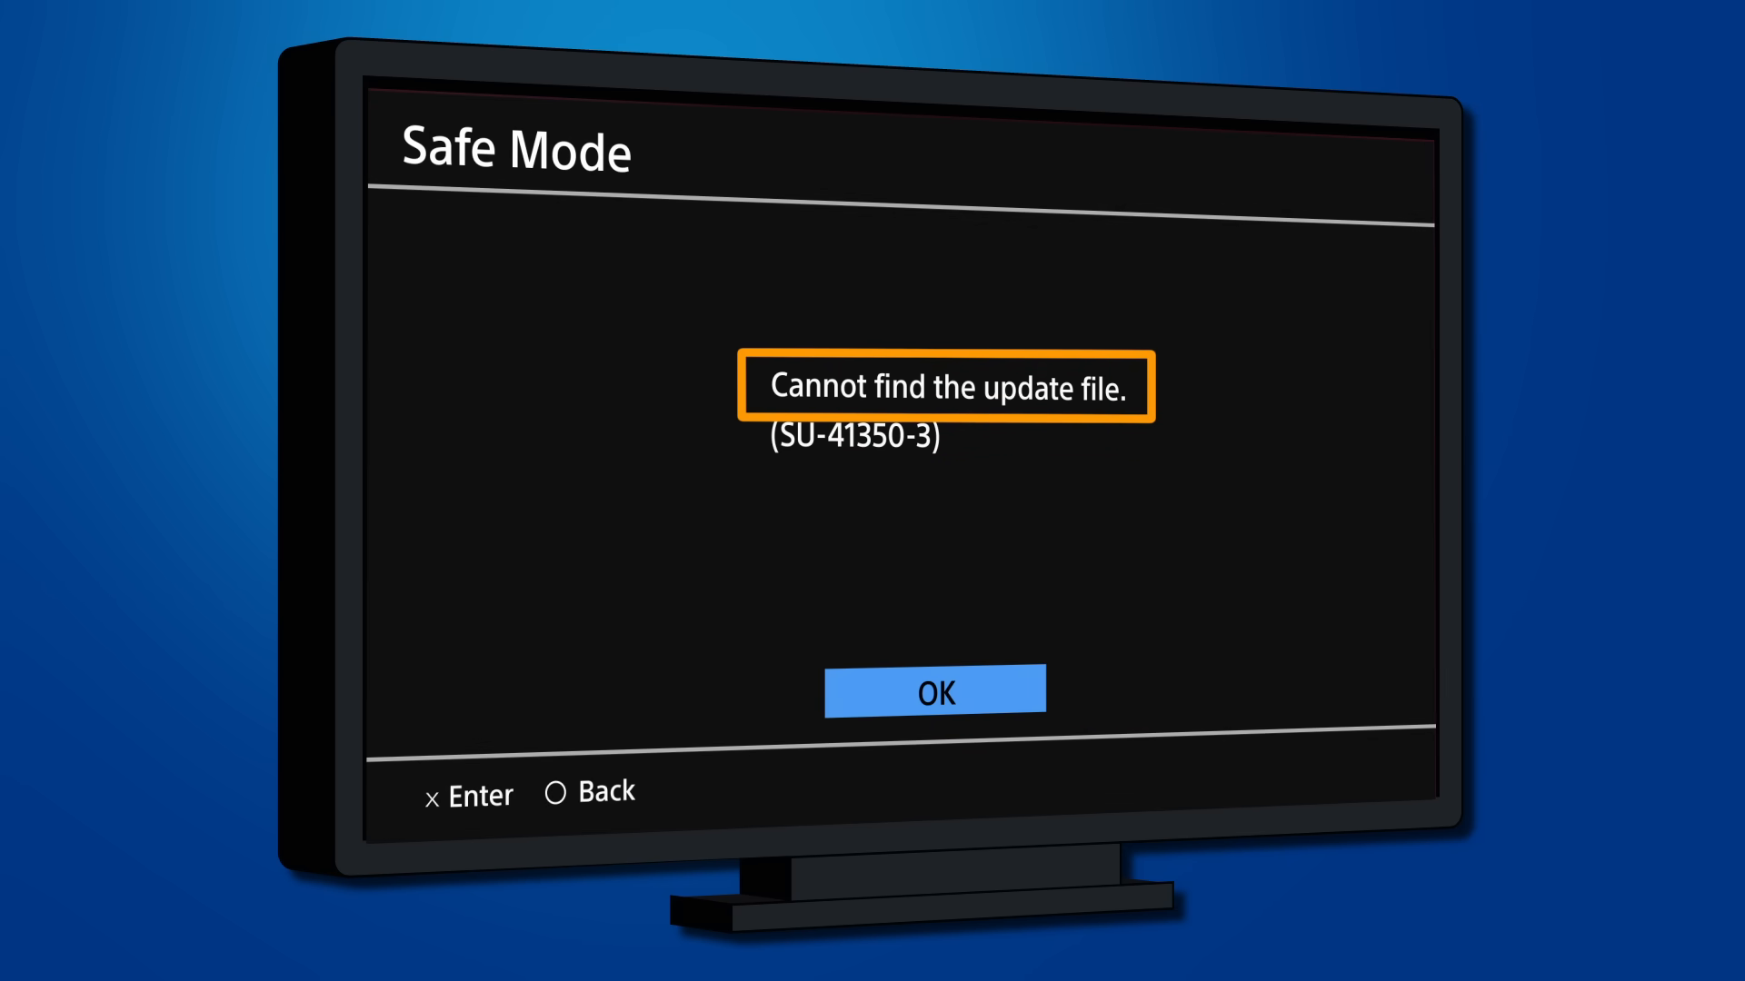